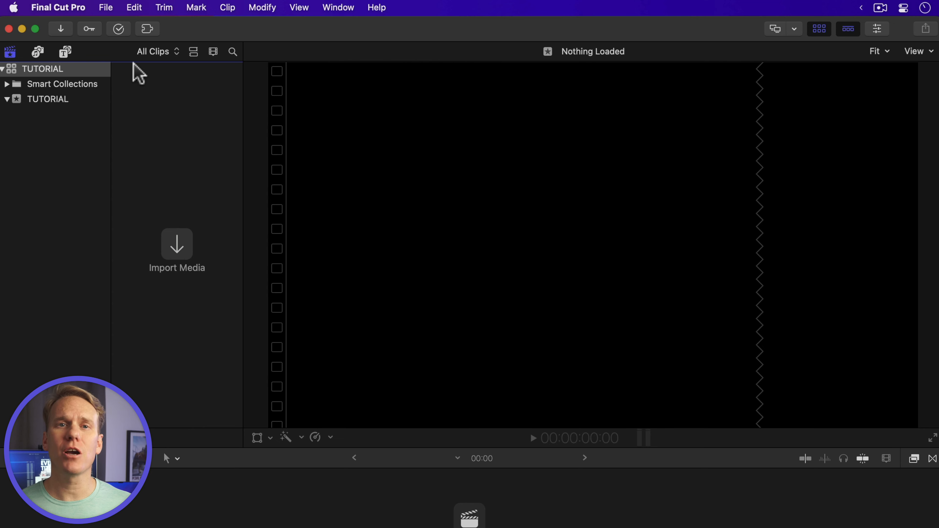
Start a new event named Timelapse in TUTORIAL with Create New Project kept on
{"action": "left_click", "coordinate": [106, 8]}
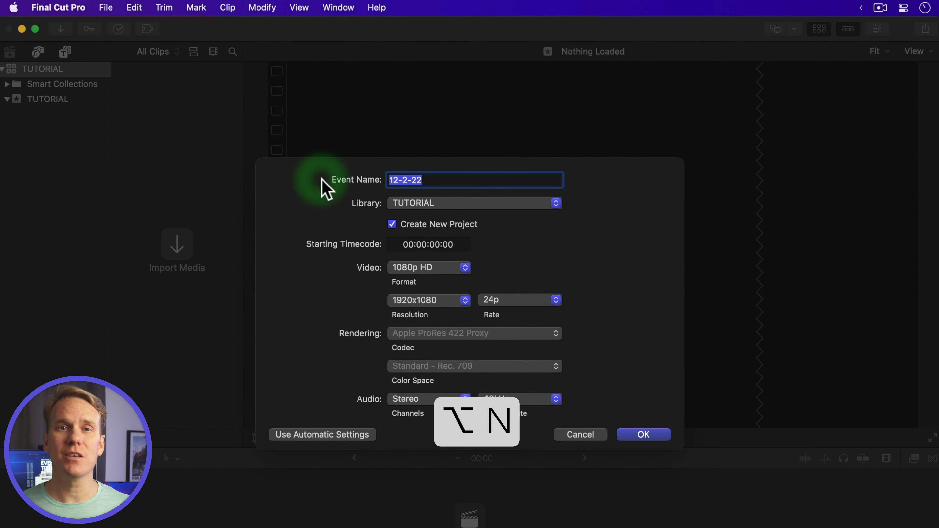
{"action": "type", "text": "Timelapse"}
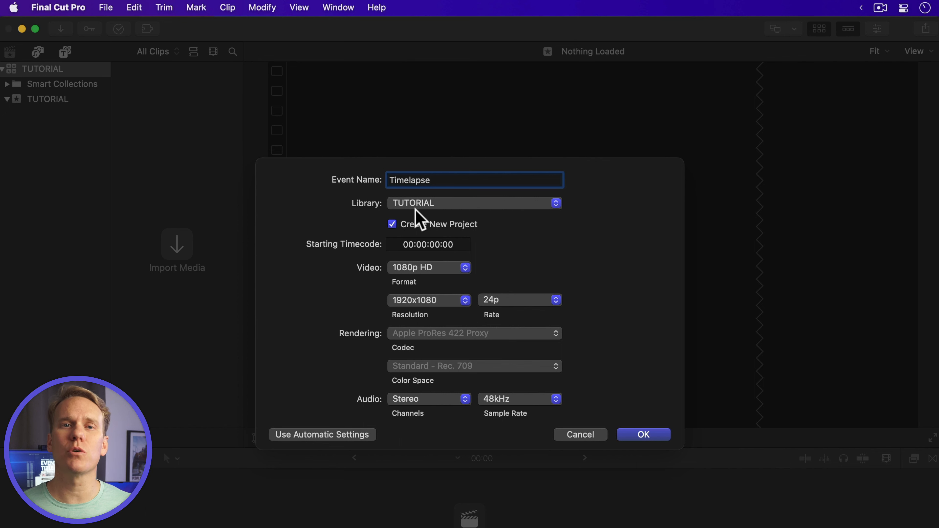
{"action": "left_click", "coordinate": [392, 224]}
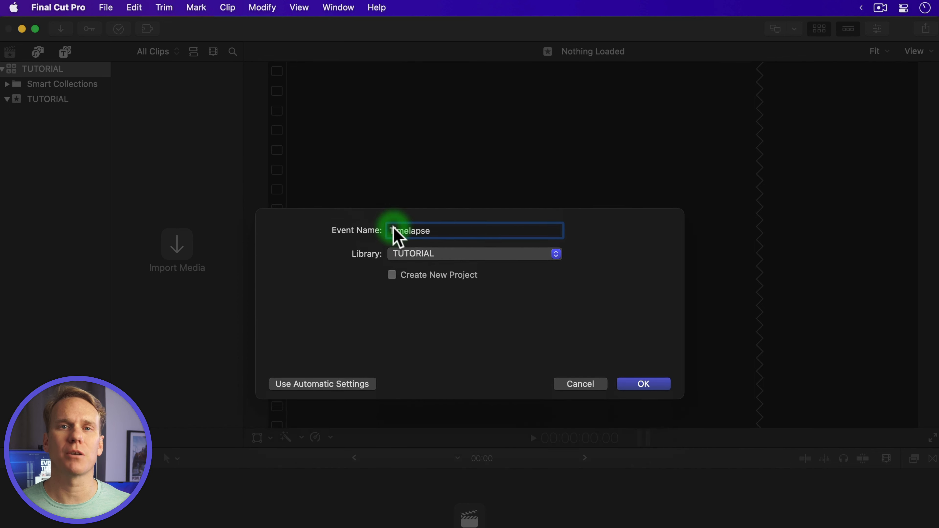
{"action": "left_click", "coordinate": [392, 275]}
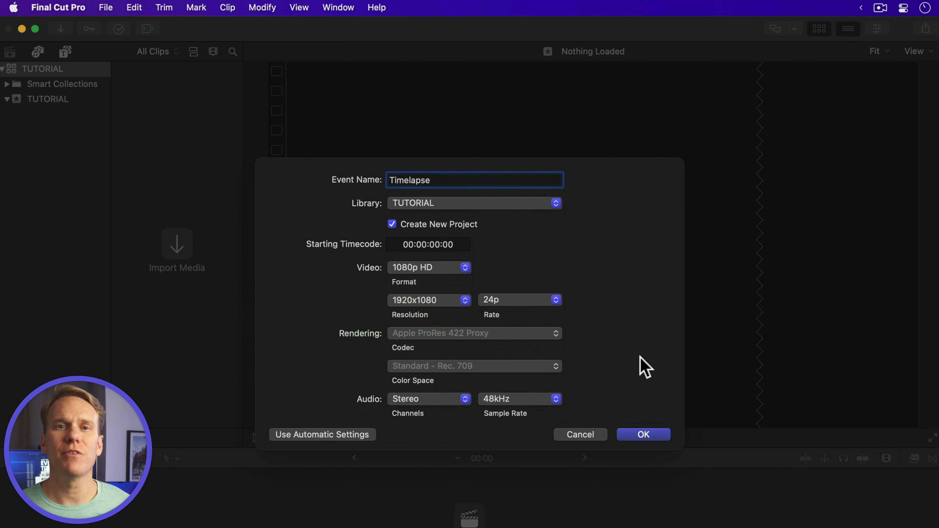
{"action": "mouse_move", "coordinate": [625, 430]}
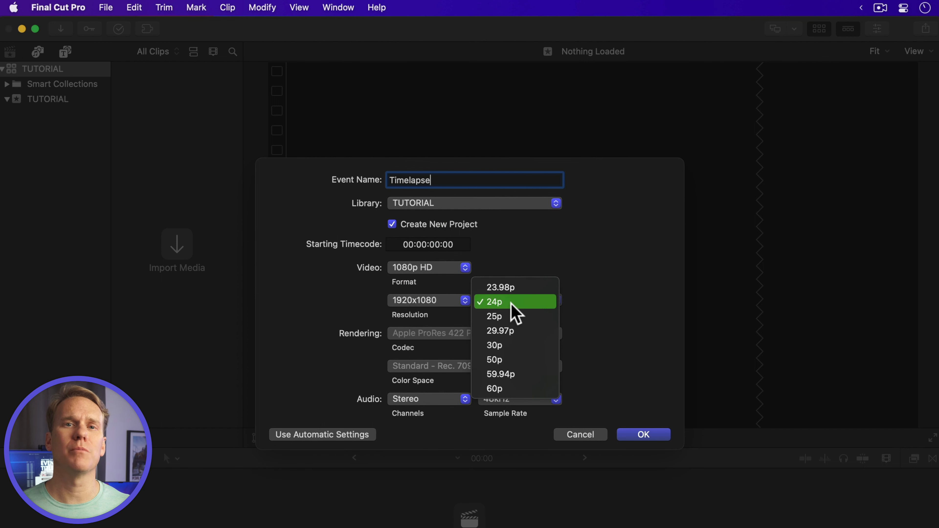
{"action": "mouse_move", "coordinate": [544, 342]}
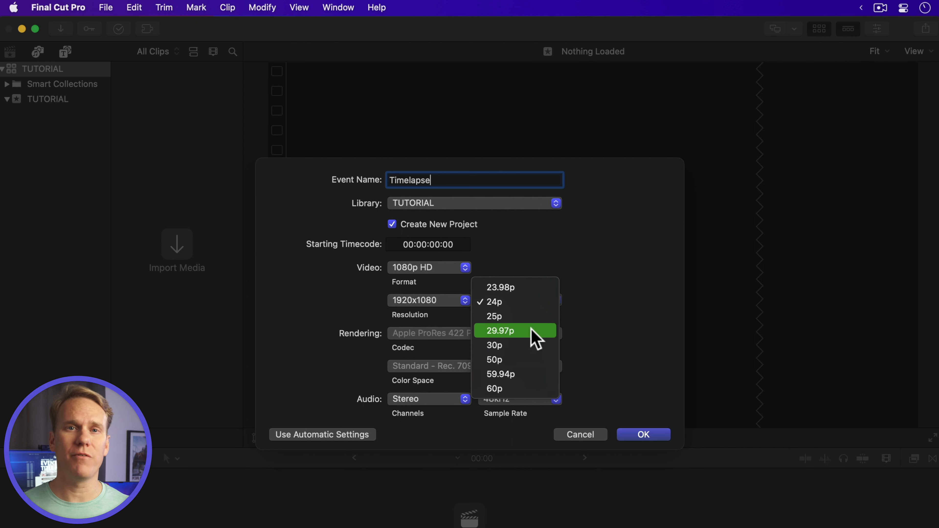
{"action": "mouse_move", "coordinate": [527, 308]}
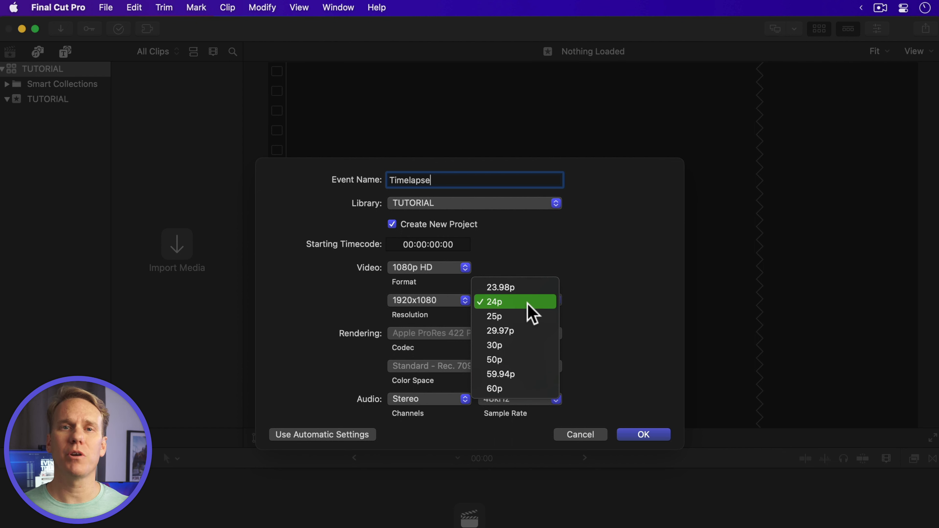
Keep the new project's frame rate at 24p for 1080p HD
{"action": "left_click", "coordinate": [519, 301]}
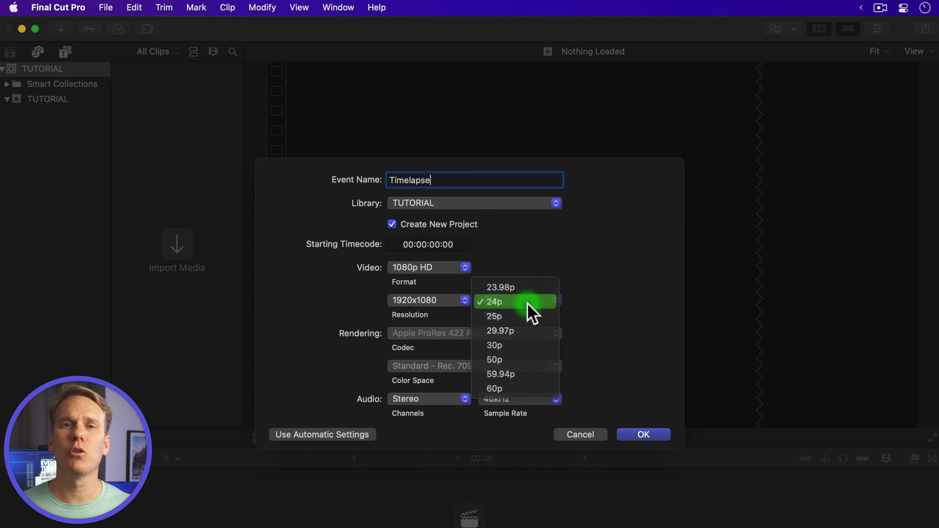
{"action": "left_click", "coordinate": [496, 302]}
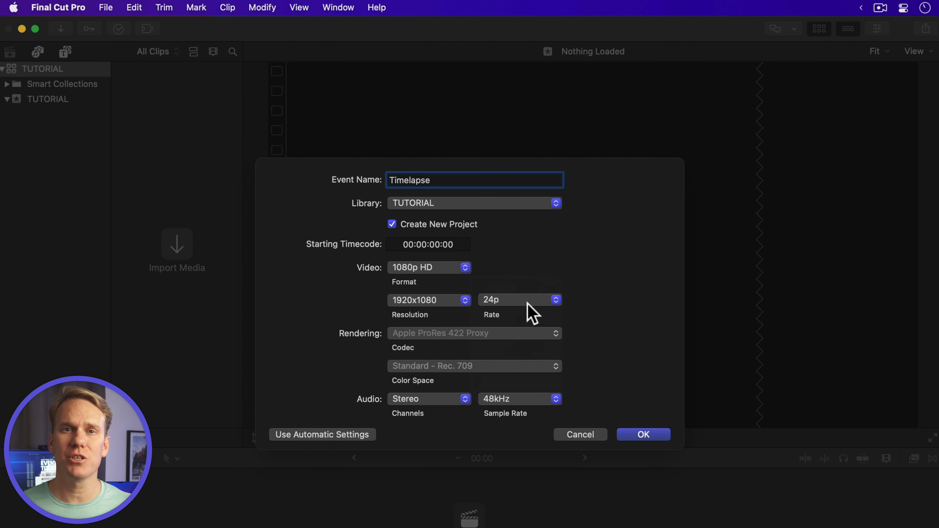
{"action": "mouse_move", "coordinate": [565, 314]}
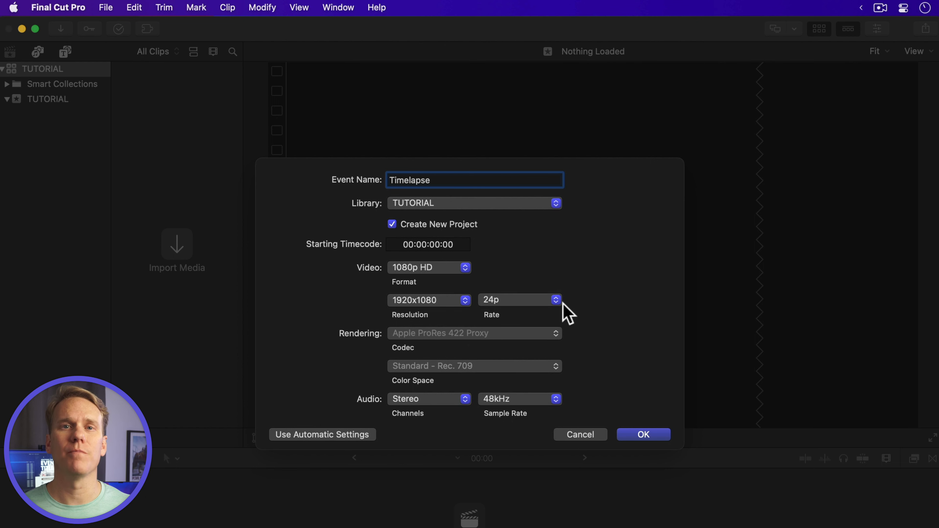
{"action": "mouse_move", "coordinate": [542, 322]}
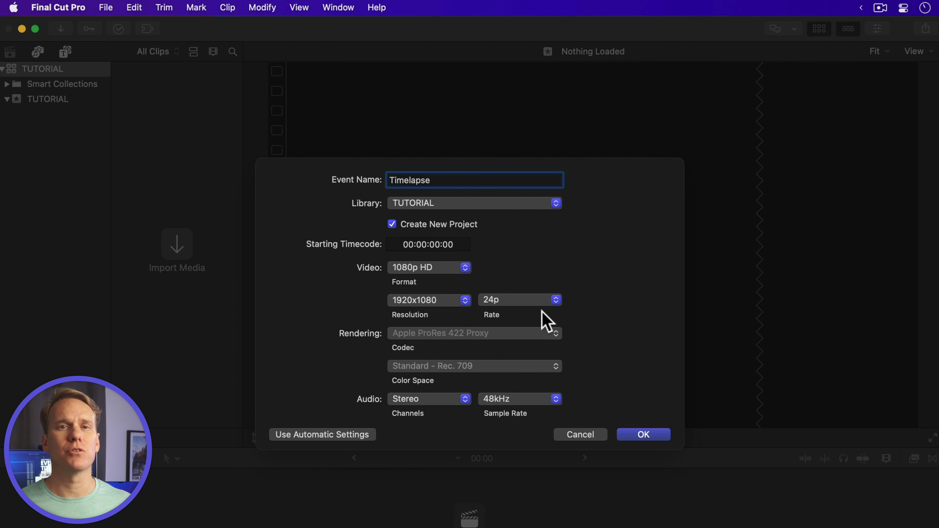
{"action": "mouse_move", "coordinate": [628, 385]}
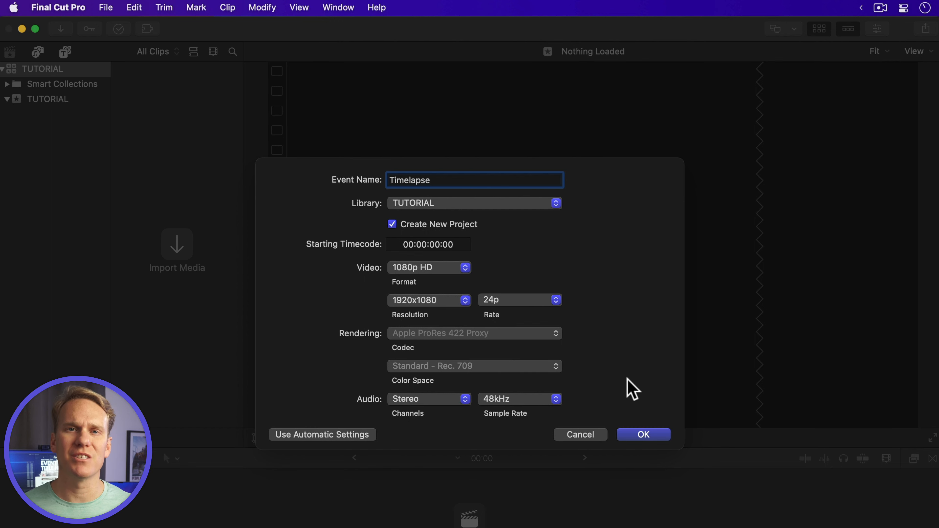
Create the Timelapse event and bring up the media import window
{"action": "left_click", "coordinate": [643, 434]}
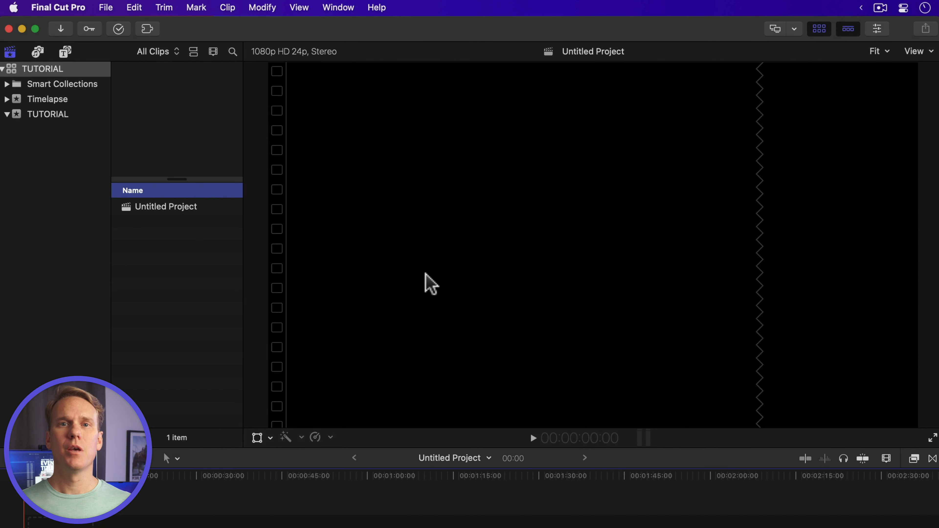
{"action": "mouse_move", "coordinate": [101, 12]}
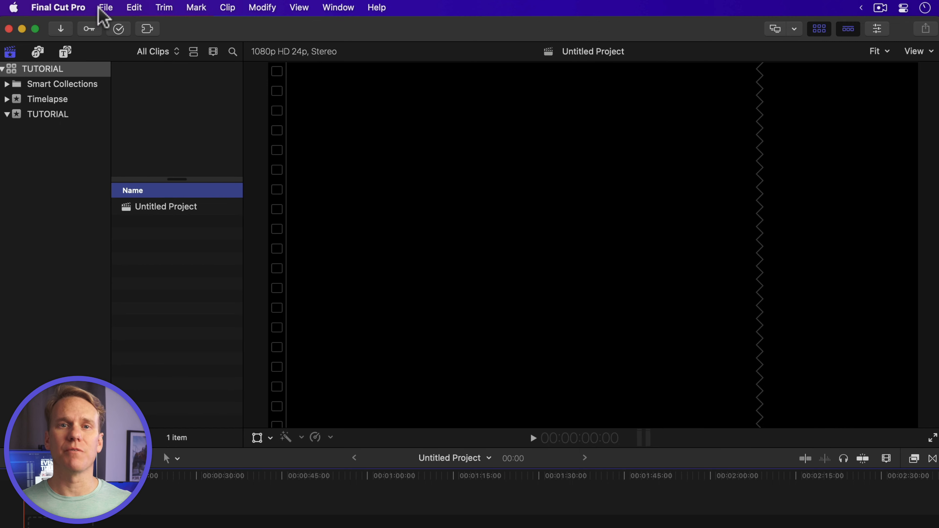
{"action": "left_click", "coordinate": [105, 7]}
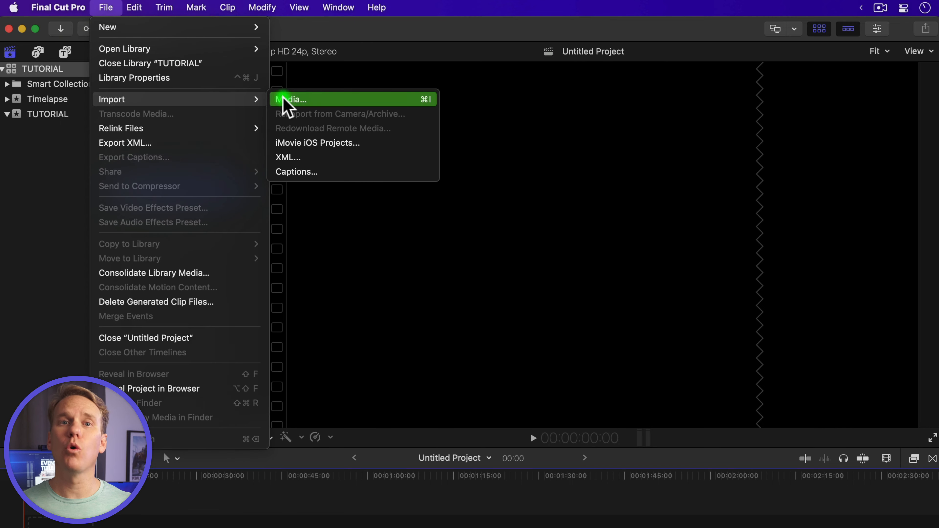
{"action": "left_click", "coordinate": [288, 99]}
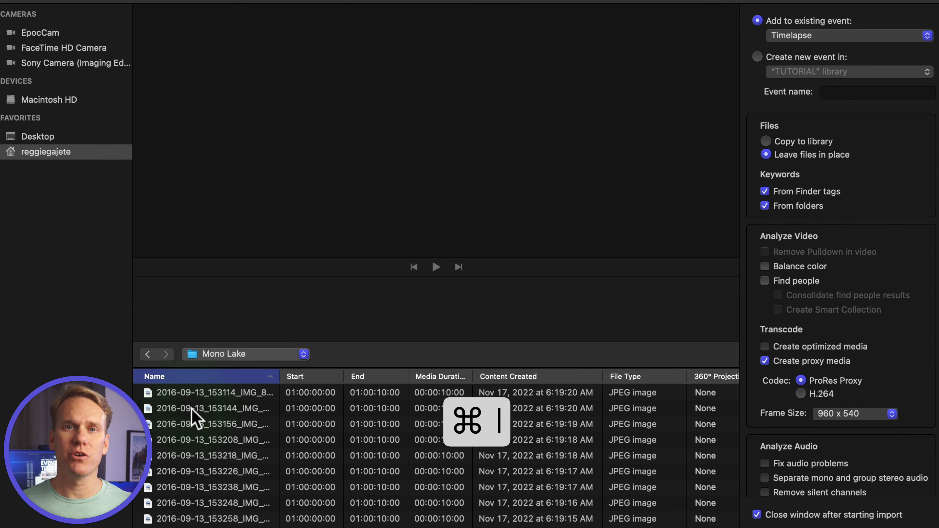
Import all 173 Mono Lake JPEG photos into the existing Timelapse event
{"action": "key", "text": "cmd+a"}
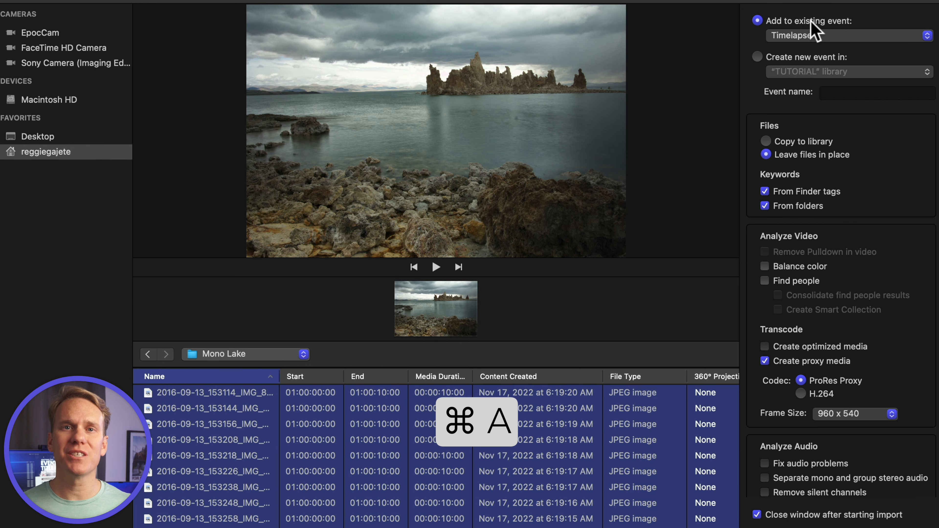
{"action": "left_click", "coordinate": [845, 36]}
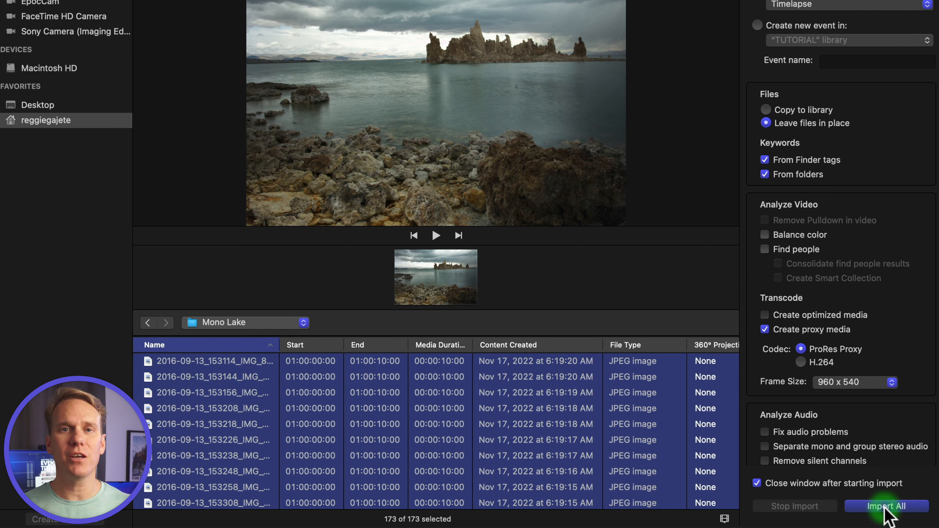
{"action": "left_click", "coordinate": [886, 507]}
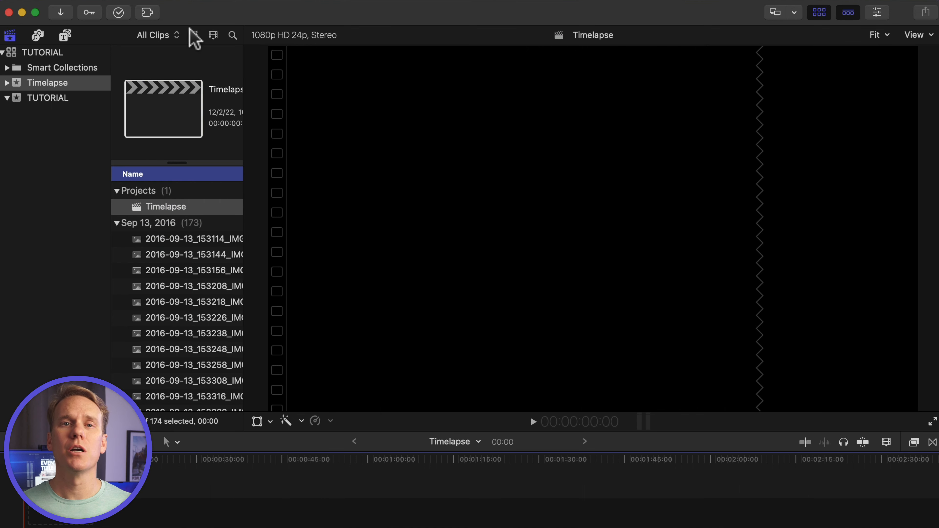
Group the event's clips by File Type in Clip Appearance
{"action": "left_click", "coordinate": [192, 35]}
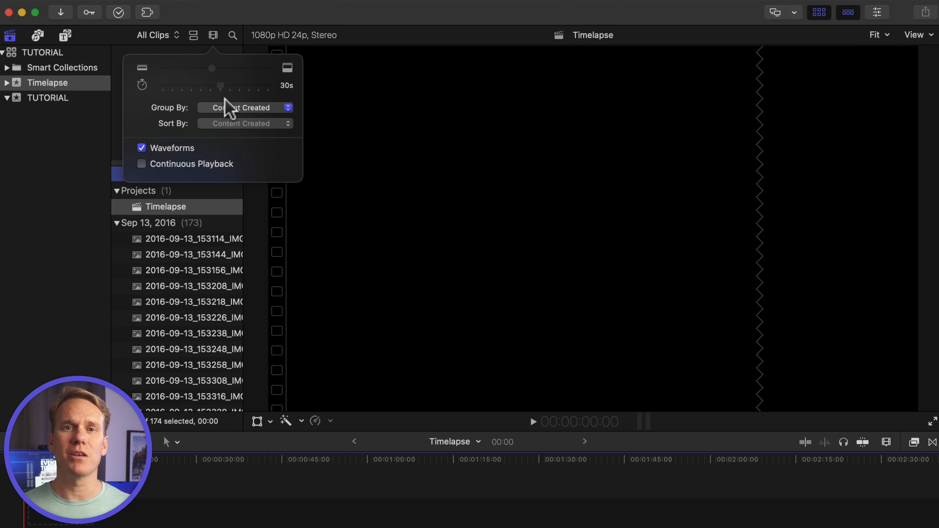
{"action": "left_click", "coordinate": [245, 108]}
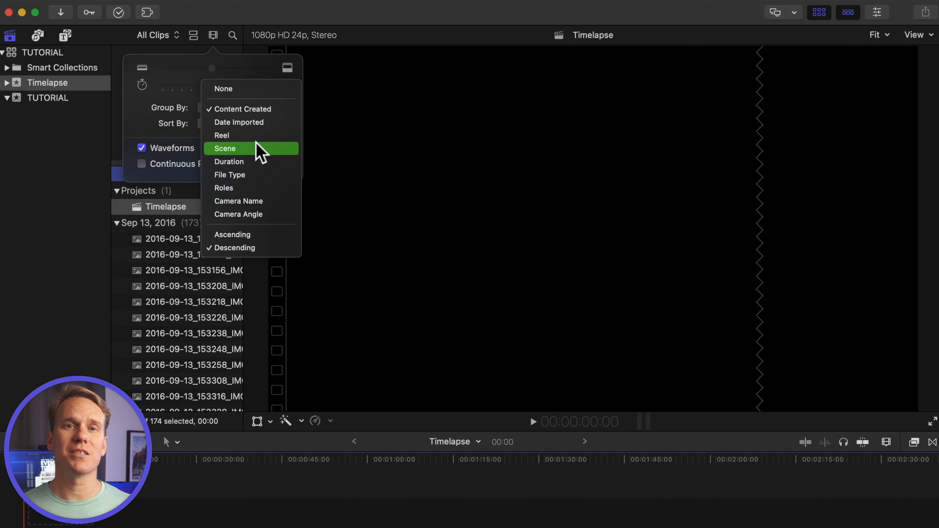
{"action": "left_click", "coordinate": [230, 175]}
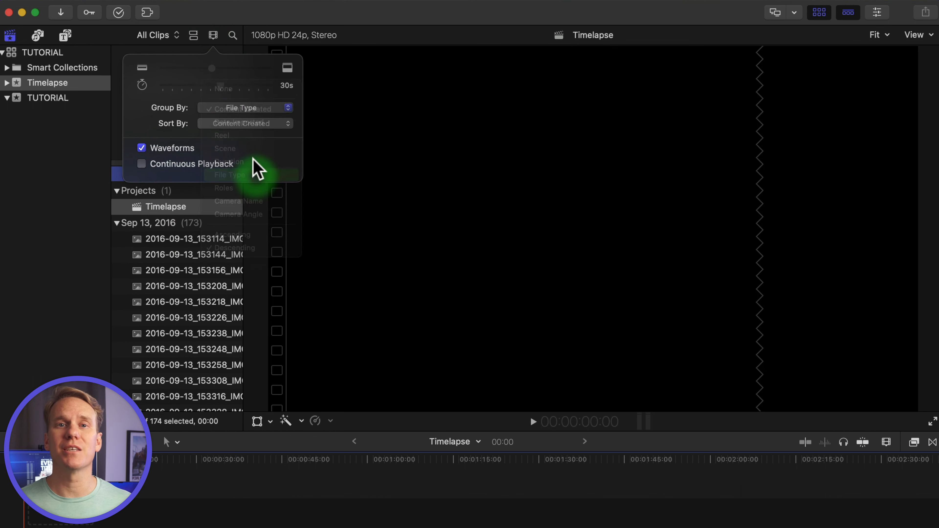
{"action": "left_click", "coordinate": [230, 174]}
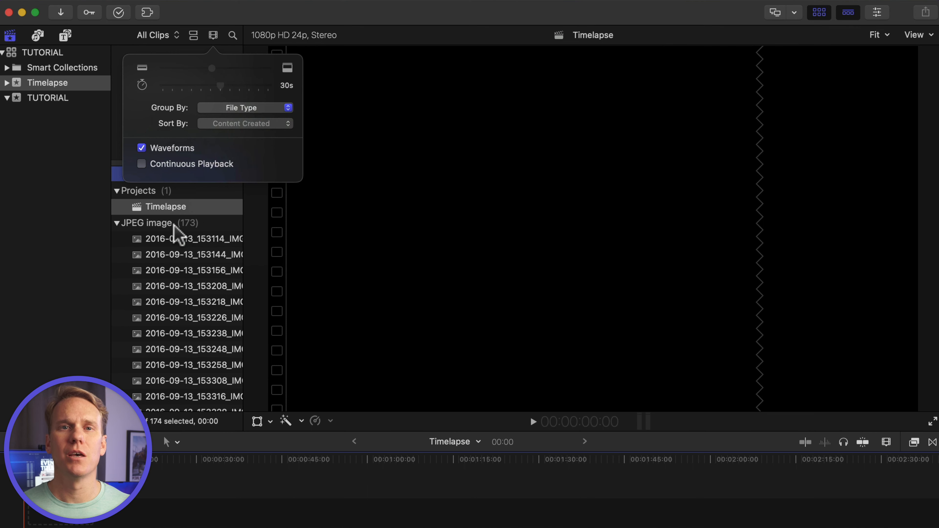
Append all 173 JPEG photos to the Timelapse project timeline
{"action": "left_click", "coordinate": [189, 238]}
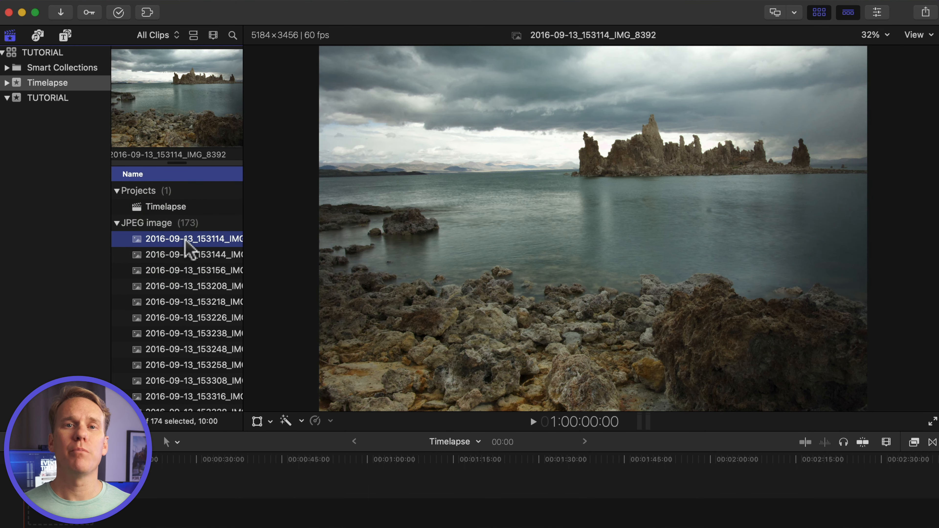
{"action": "key", "text": "cmd+a"}
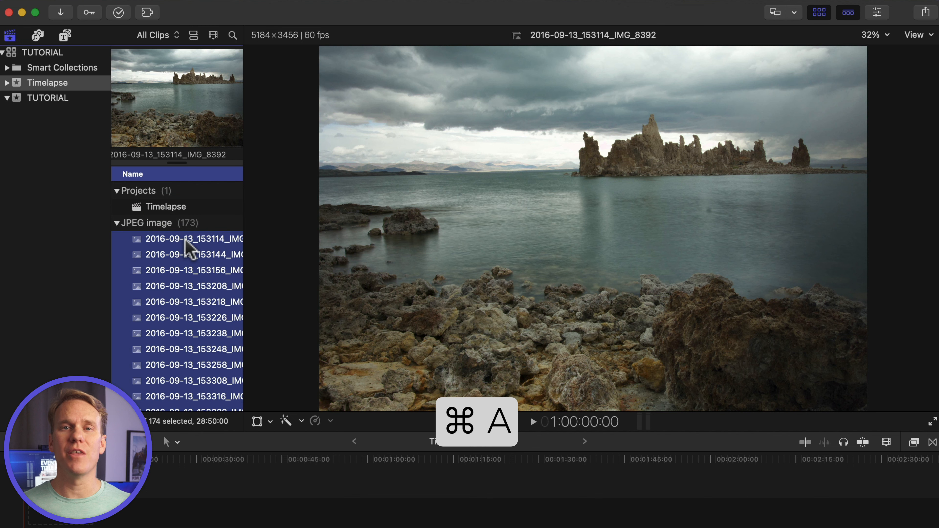
{"action": "key", "text": "e"}
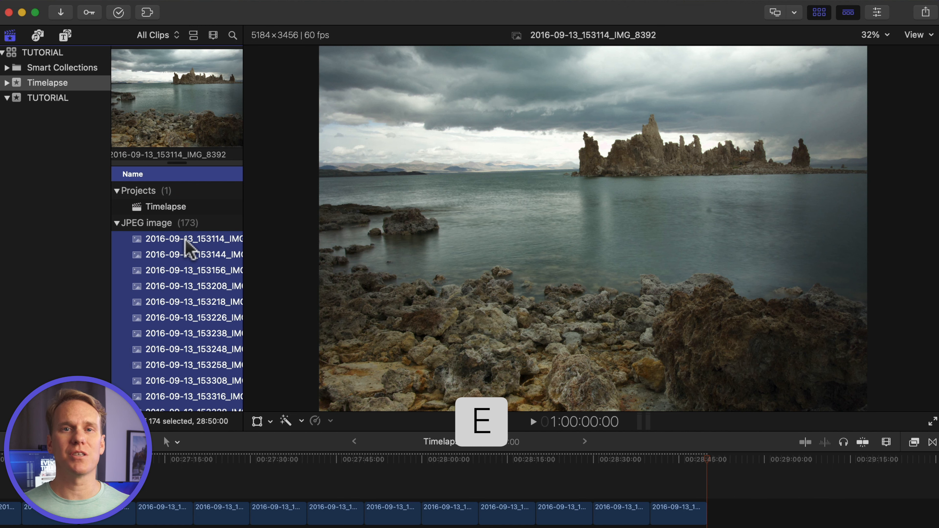
{"action": "mouse_move", "coordinate": [623, 296]}
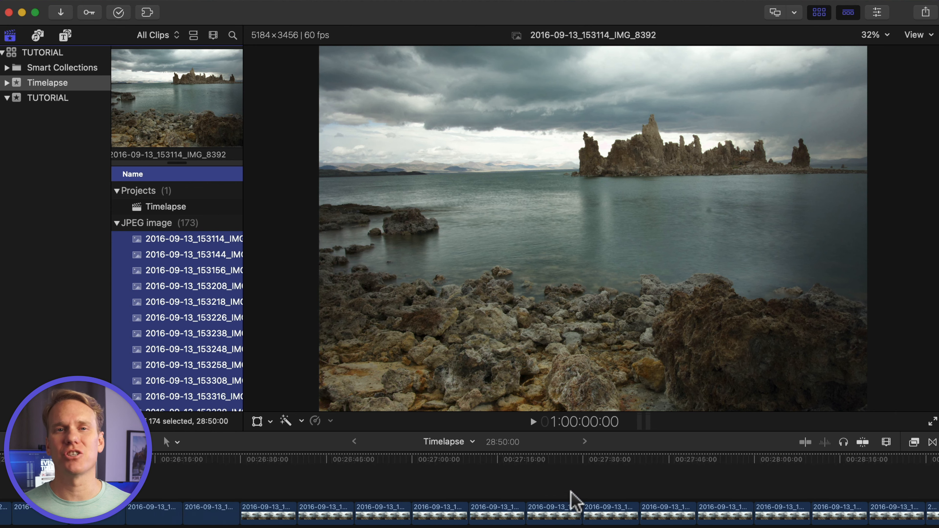
{"action": "scroll", "scroll_direction": "left", "scroll_amount": 3}
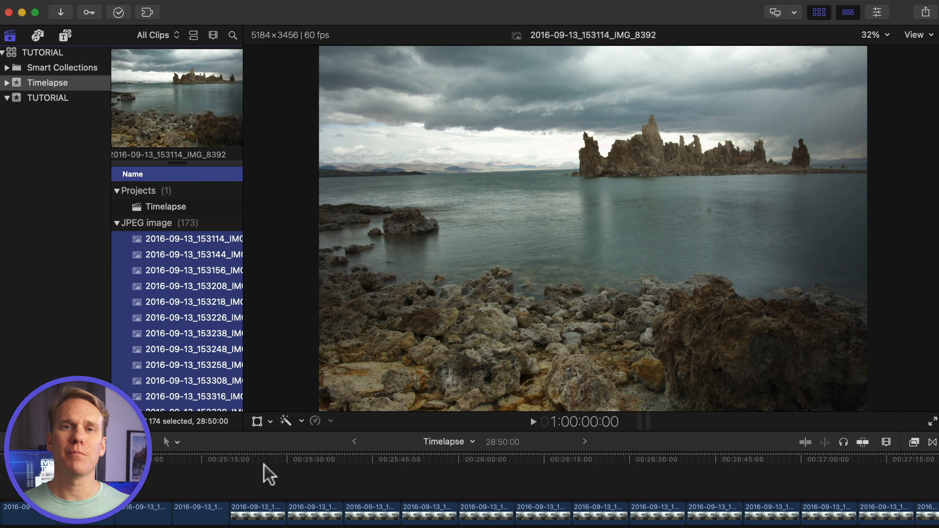
Set every selected photo to a one-frame duration, shrinking the sequence to 7:05
{"action": "key", "text": "cmd+a"}
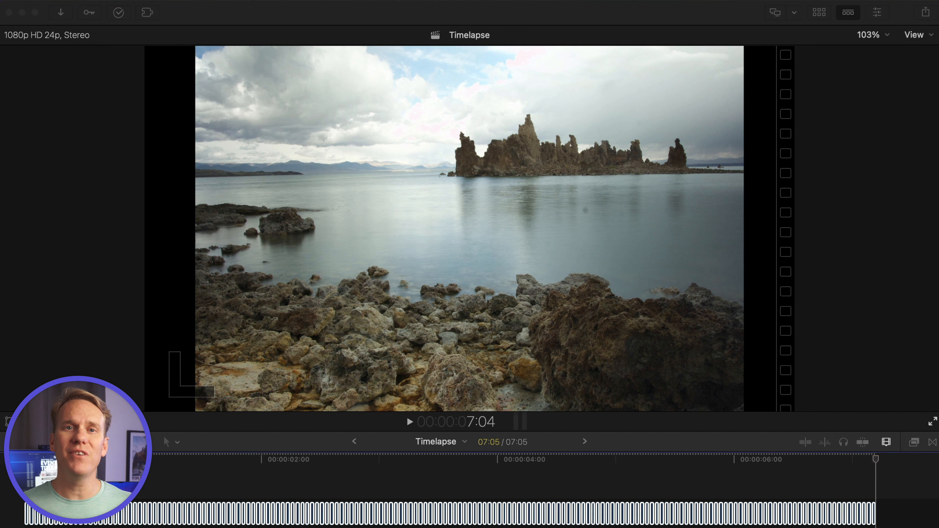
{"action": "mouse_move", "coordinate": [665, 424]}
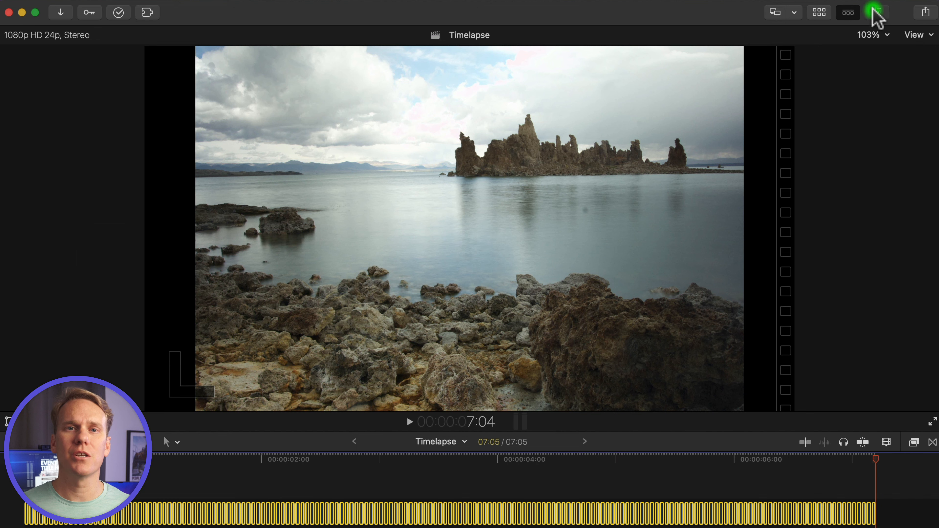
Set Spatial Conform Type from Fit to Fill for all 173 stills
{"action": "left_click", "coordinate": [878, 13]}
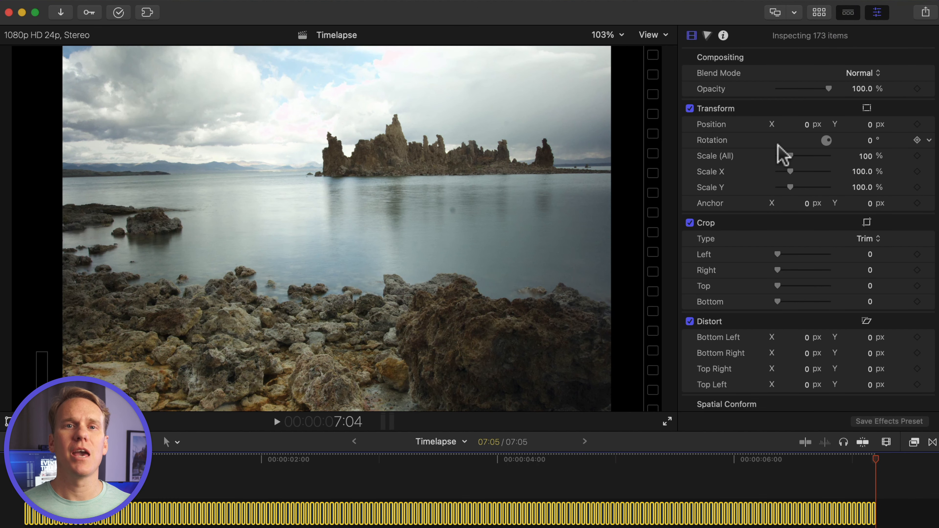
{"action": "scroll", "scroll_direction": "down", "scroll_amount": 3}
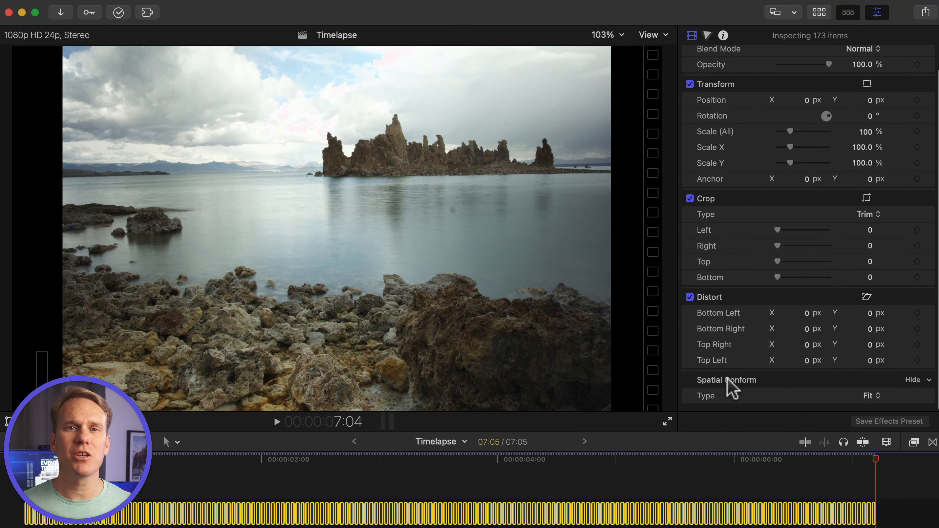
{"action": "left_click", "coordinate": [870, 396]}
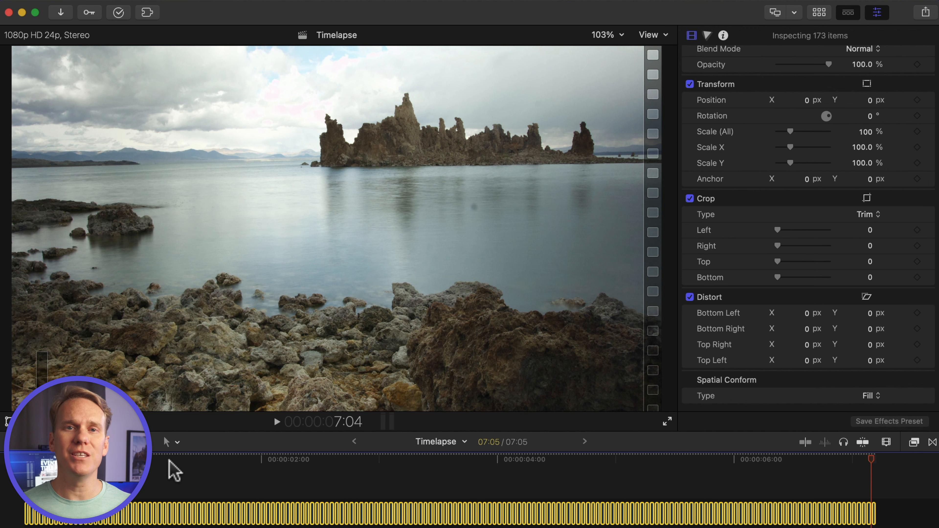
{"action": "left_click", "coordinate": [105, 8]}
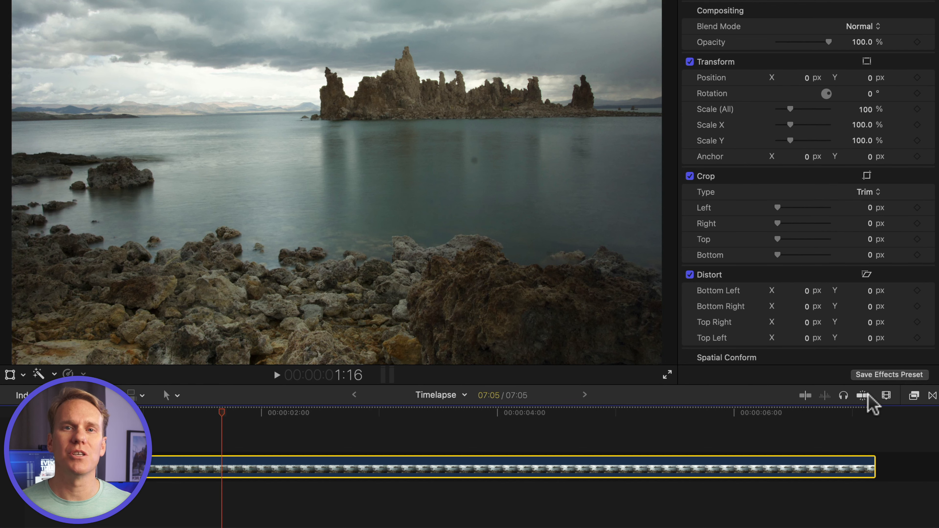
{"action": "mouse_move", "coordinate": [243, 468]}
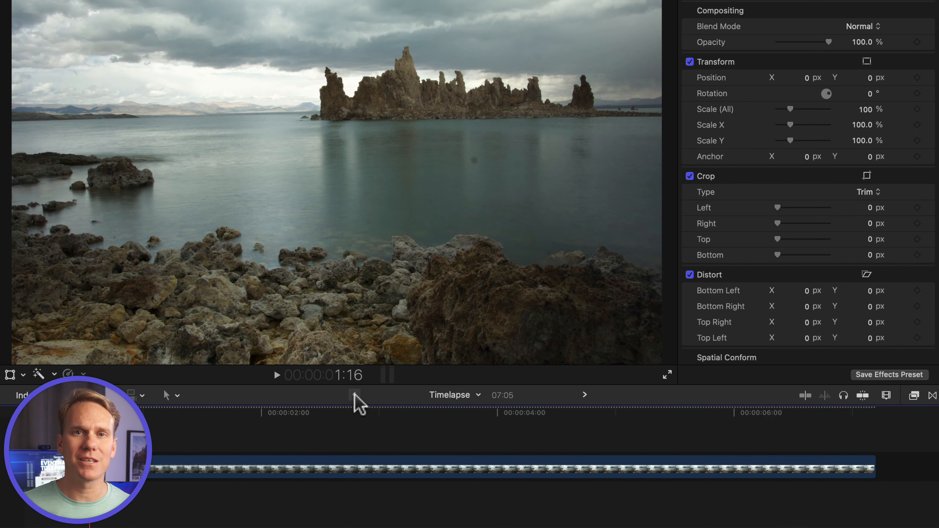
Select the 7:05 compound photo clip and bring up its crop controls
{"action": "left_click", "coordinate": [165, 474]}
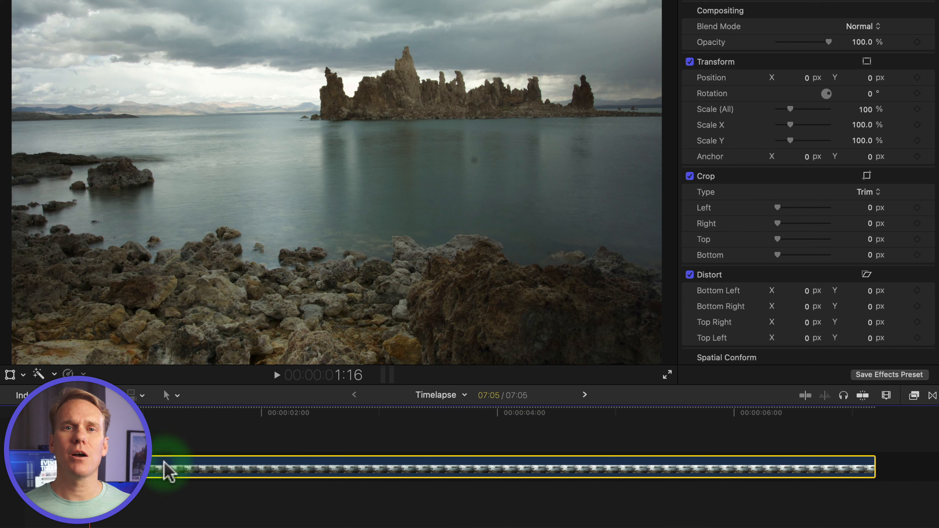
{"action": "key", "text": "cmd+r"}
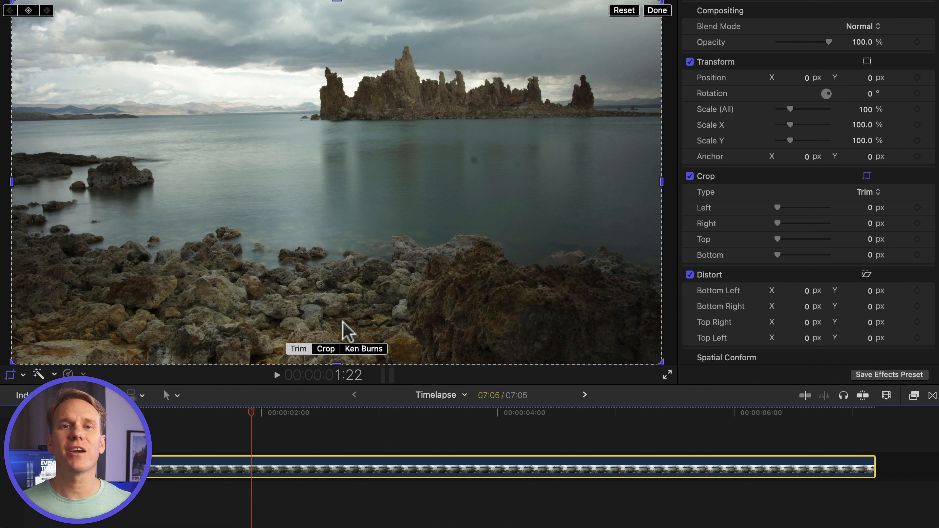
Apply a Ken Burns move from the full frame pushing in toward the rock towers
{"action": "left_click", "coordinate": [364, 349]}
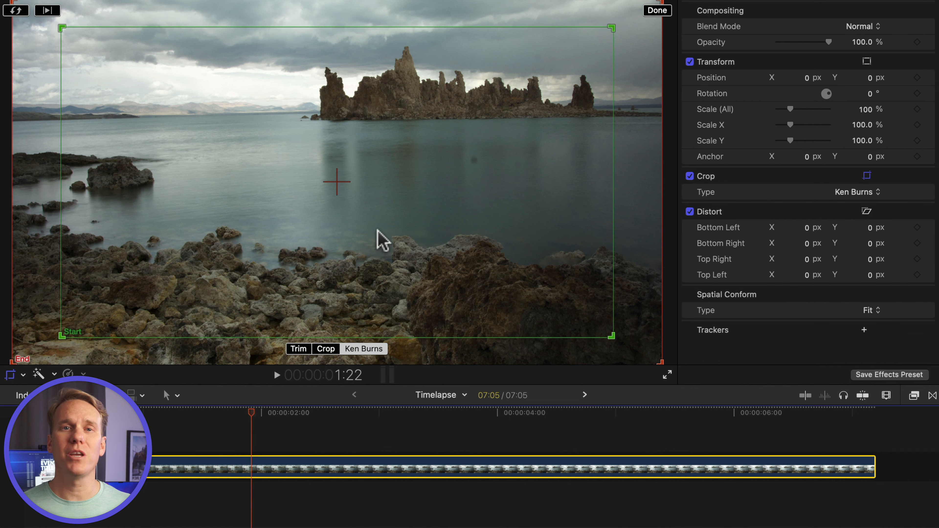
{"action": "mouse_move", "coordinate": [191, 277]}
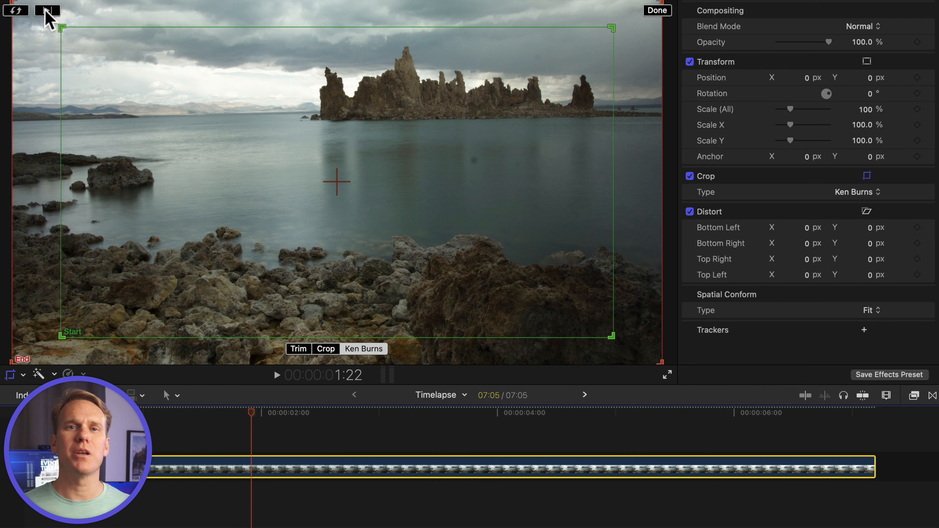
{"action": "left_click", "coordinate": [48, 11]}
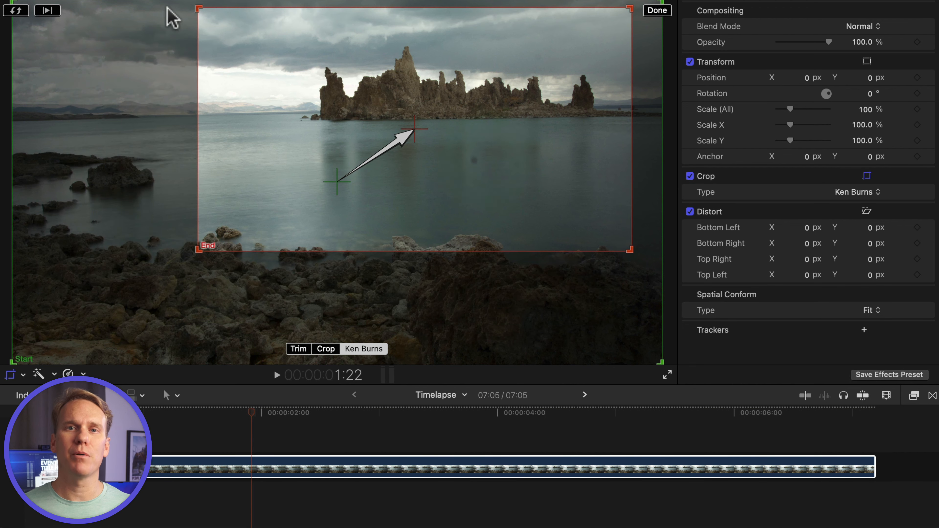
{"action": "left_click", "coordinate": [657, 11]}
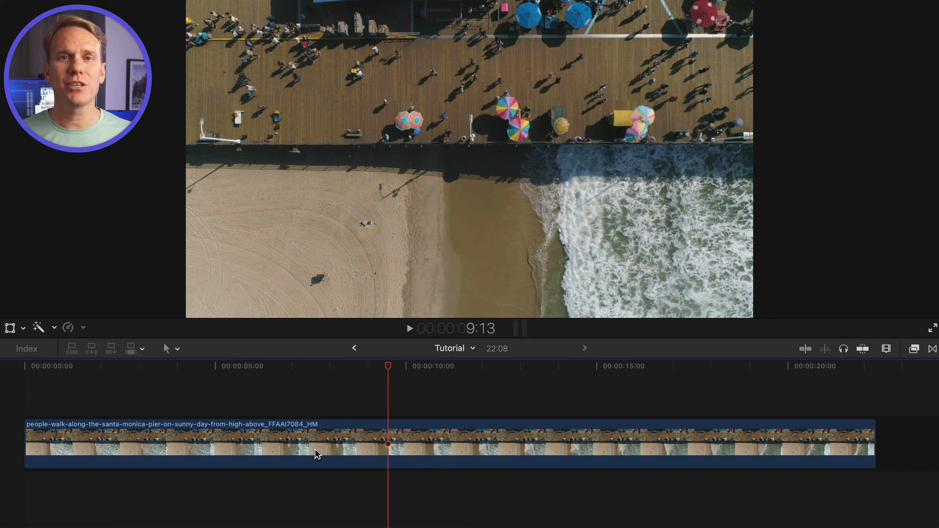
Show the retime editor for the pier drone clip
{"action": "left_click", "coordinate": [256, 452]}
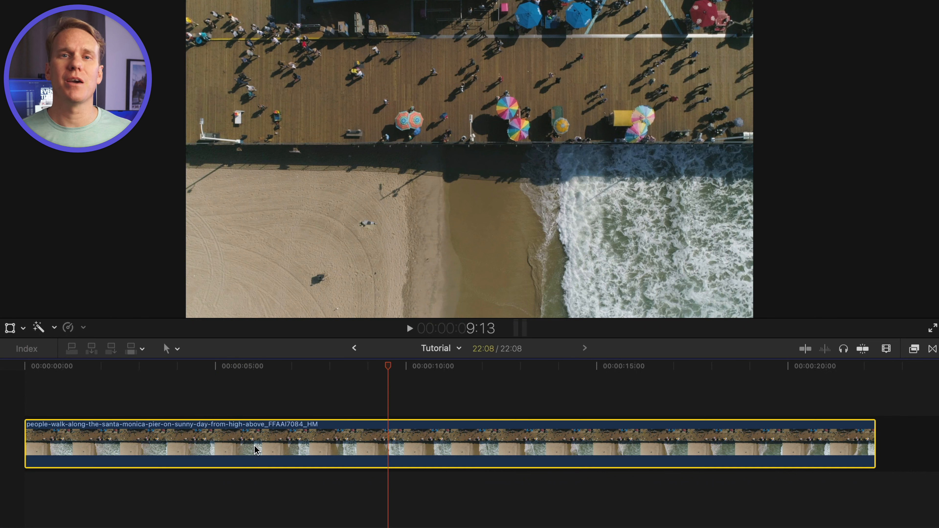
{"action": "left_click", "coordinate": [83, 328]}
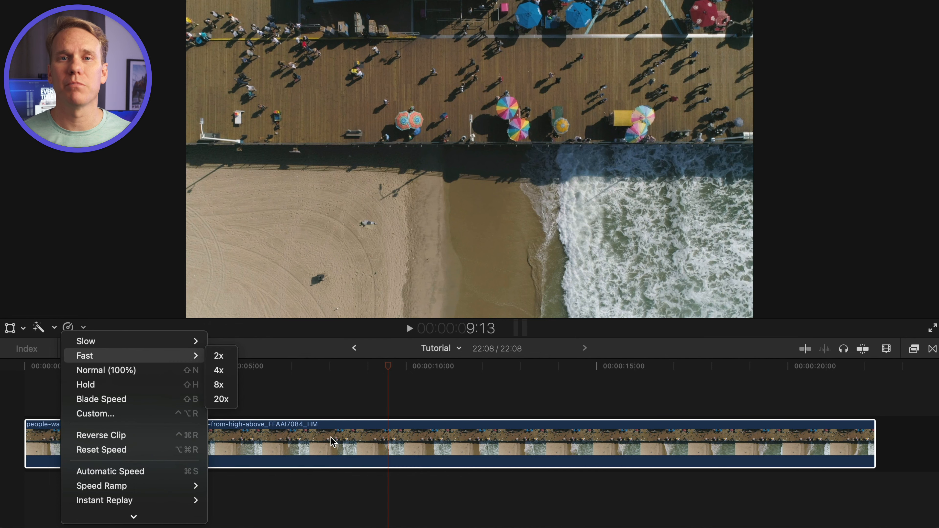
{"action": "left_click", "coordinate": [221, 399]}
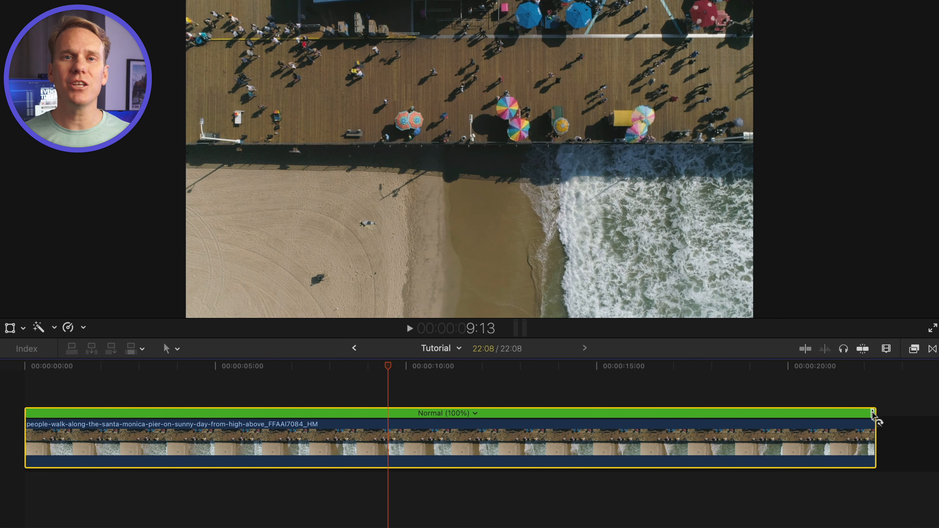
Drag the retime handle to Fast 677%, making the clip 3:07, and play it back
{"action": "left_click_drag", "start_coordinate": [871, 413], "coordinate": [745, 413]}
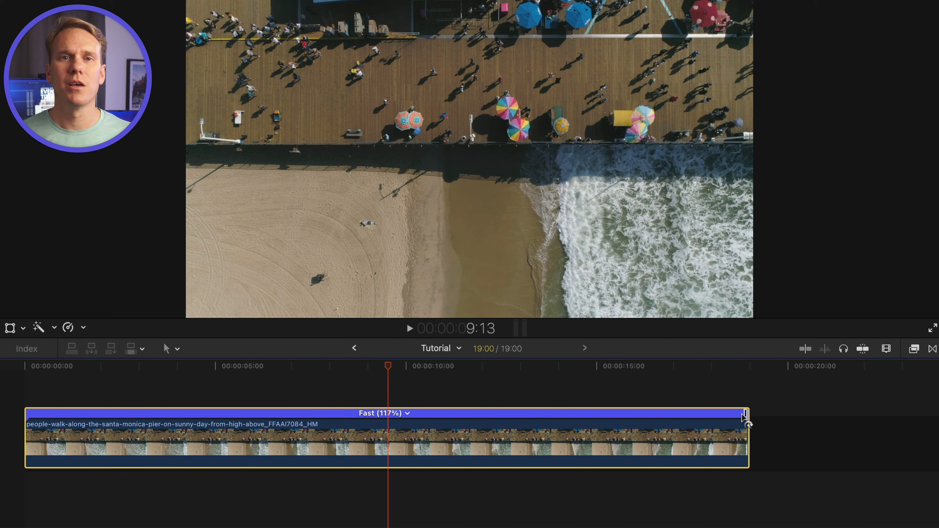
{"action": "left_click_drag", "start_coordinate": [744, 413], "coordinate": [621, 413]}
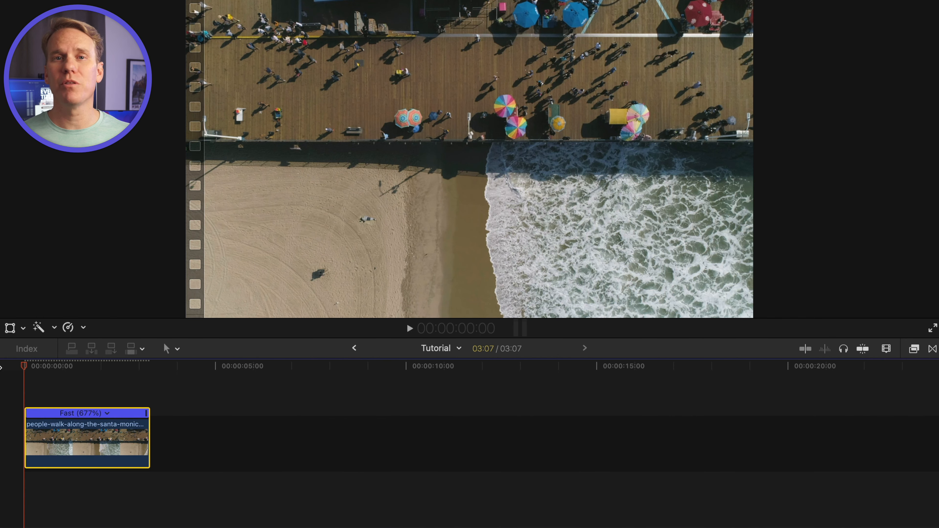
{"action": "key", "text": "Cmd+R"}
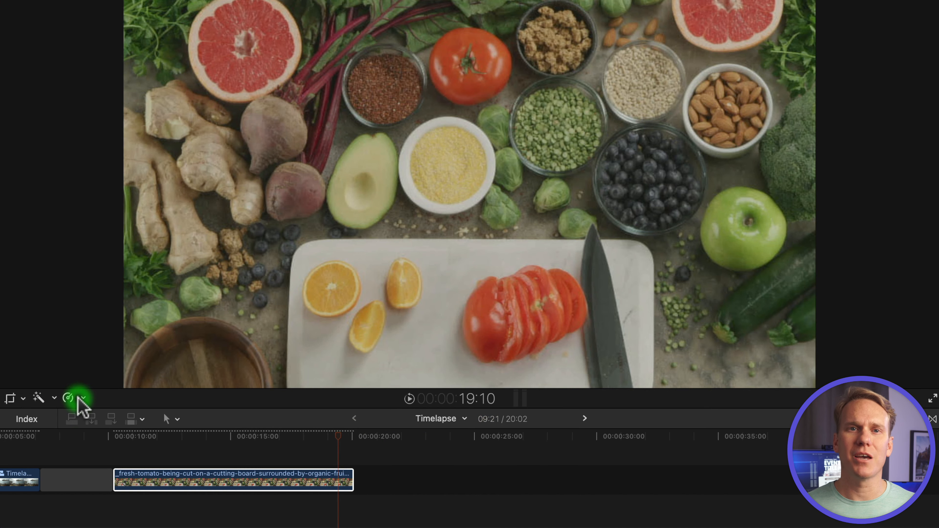
Add custom-speed hold segments to the tomato clip and play back the stop-motion result
{"action": "left_click", "coordinate": [69, 398]}
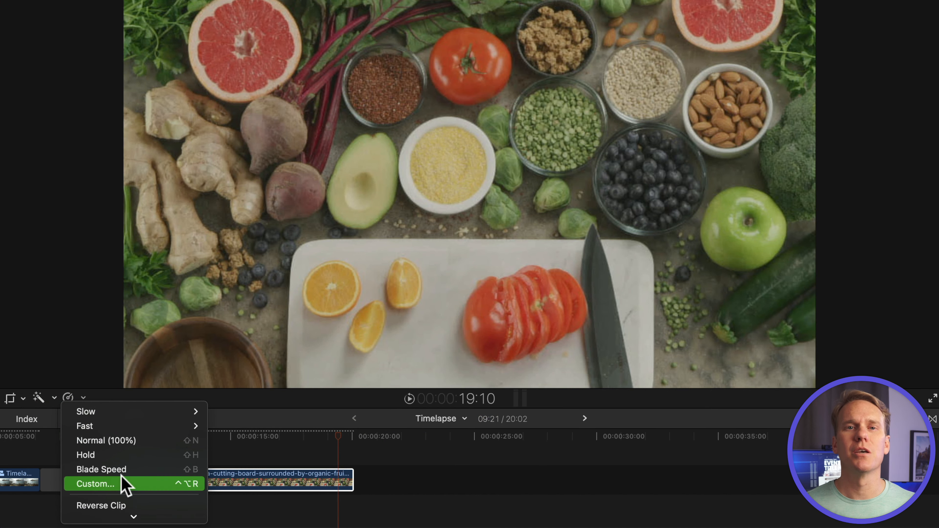
{"action": "left_click", "coordinate": [95, 484]}
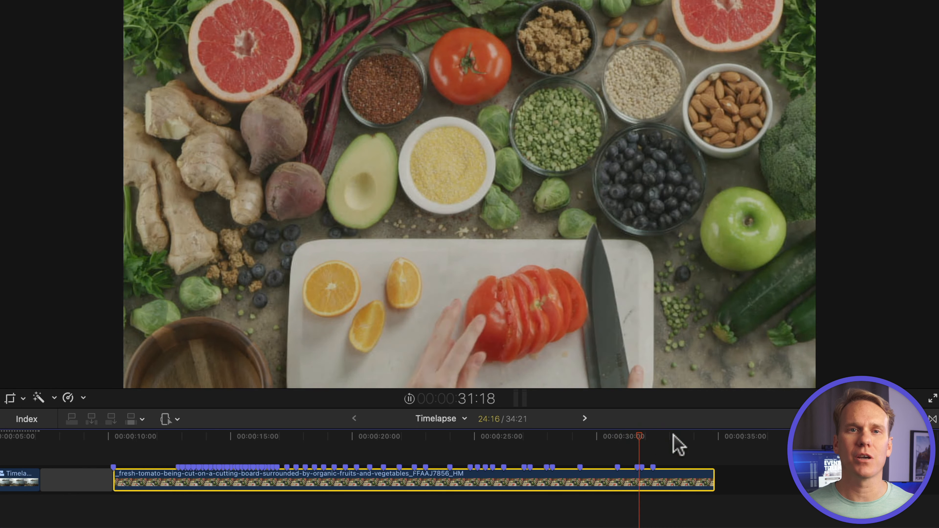
{"action": "left_click", "coordinate": [68, 398]}
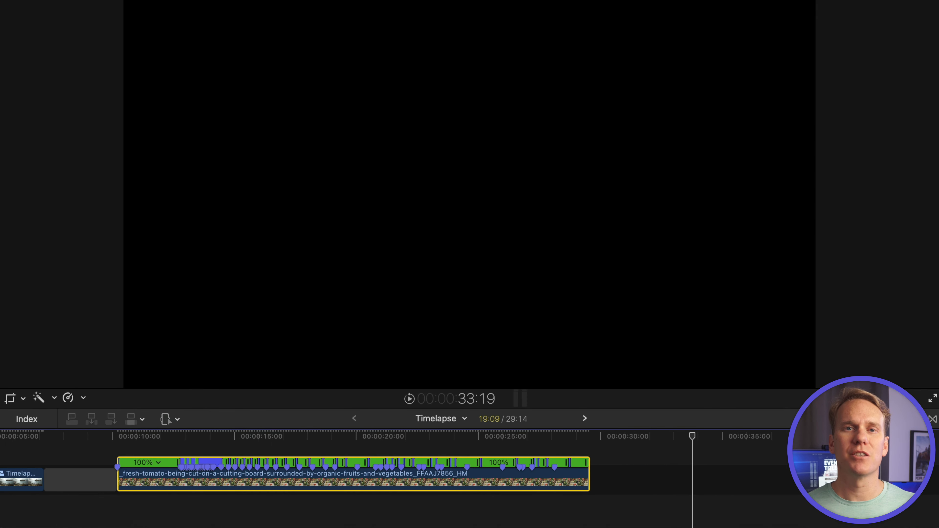
{"action": "mouse_move", "coordinate": [162, 454]}
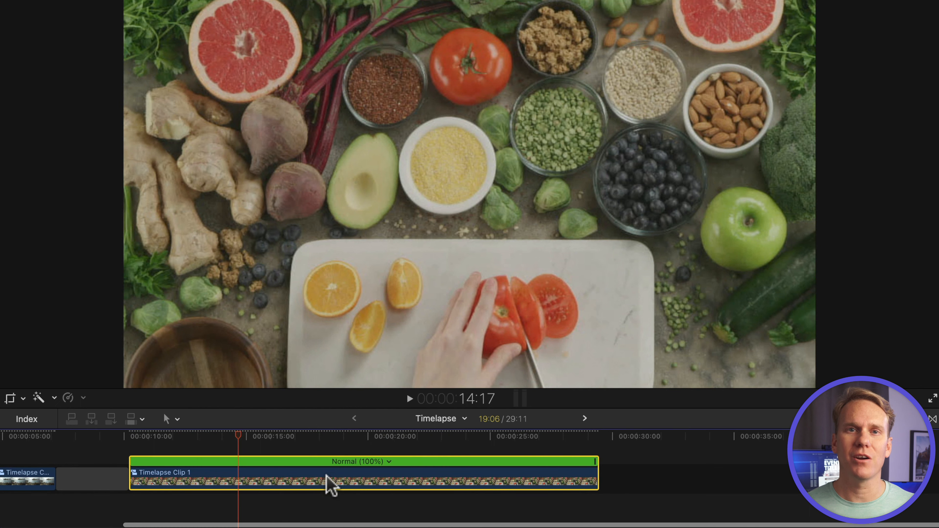
{"action": "key", "text": "cmd+r"}
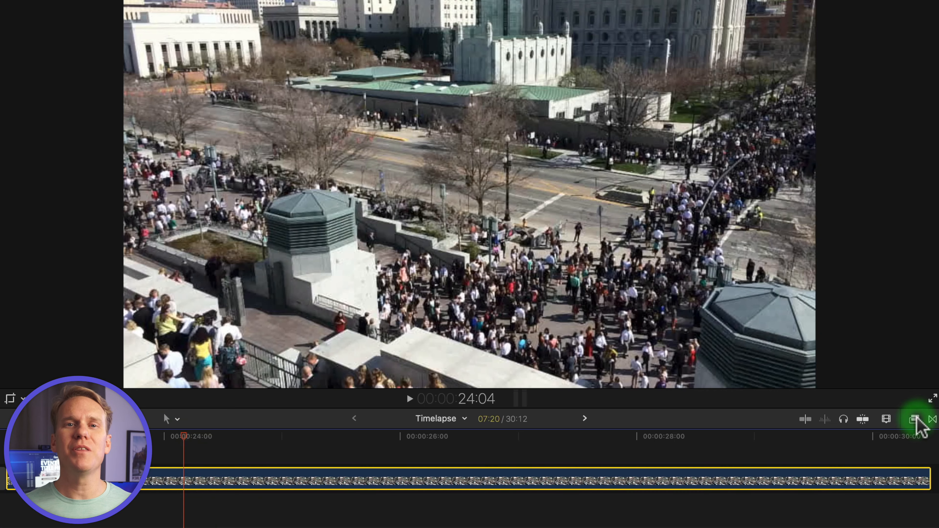
Apply the Focus effect to the crowd clip and show its settings
{"action": "left_click", "coordinate": [913, 419]}
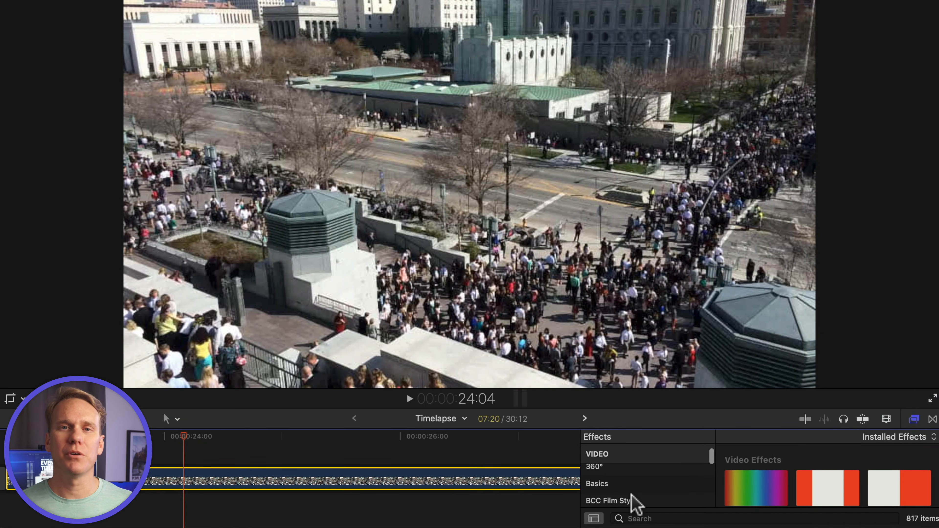
{"action": "left_click", "coordinate": [593, 484]}
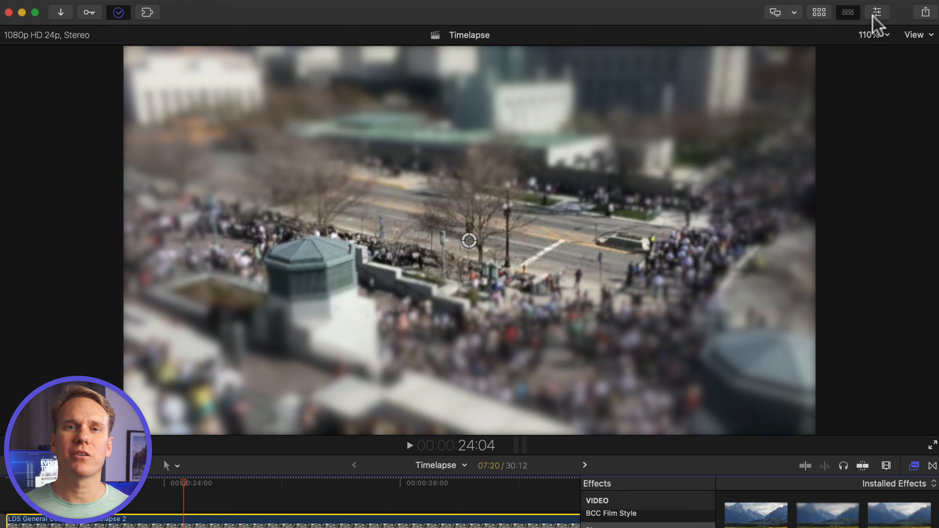
{"action": "left_click", "coordinate": [875, 13]}
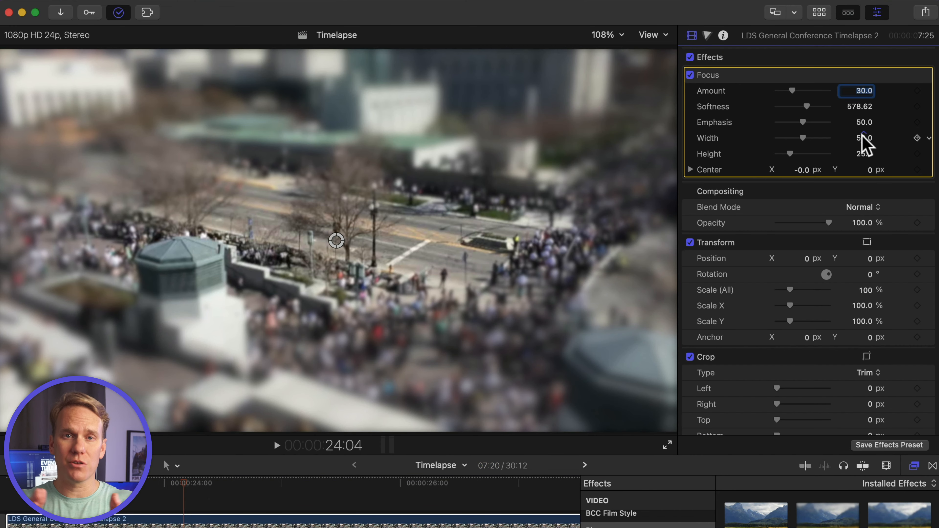
Widen the sharp band to Width 100, reposition its centre, and bring up colour corrections
{"action": "left_click_drag", "start_coordinate": [802, 138], "coordinate": [829, 138]}
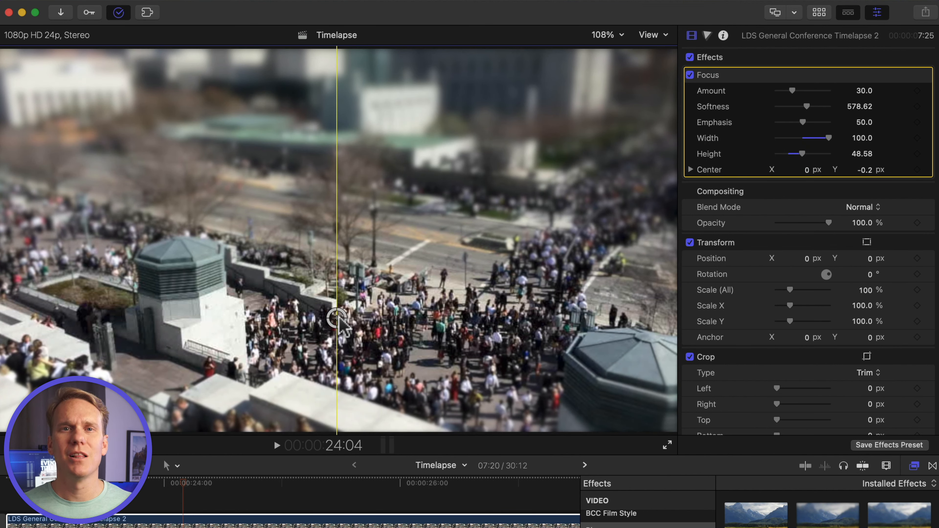
{"action": "left_click_drag", "start_coordinate": [337, 317], "coordinate": [342, 298]}
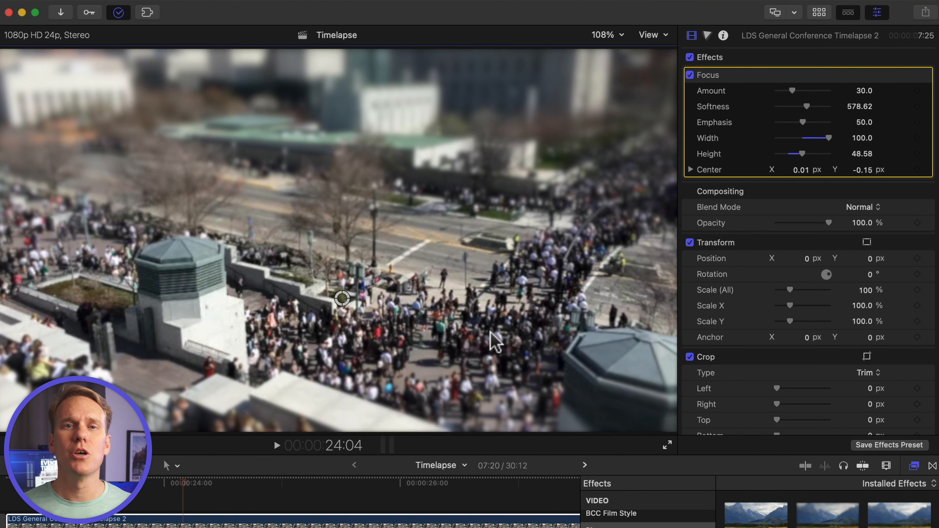
{"action": "left_click", "coordinate": [706, 35]}
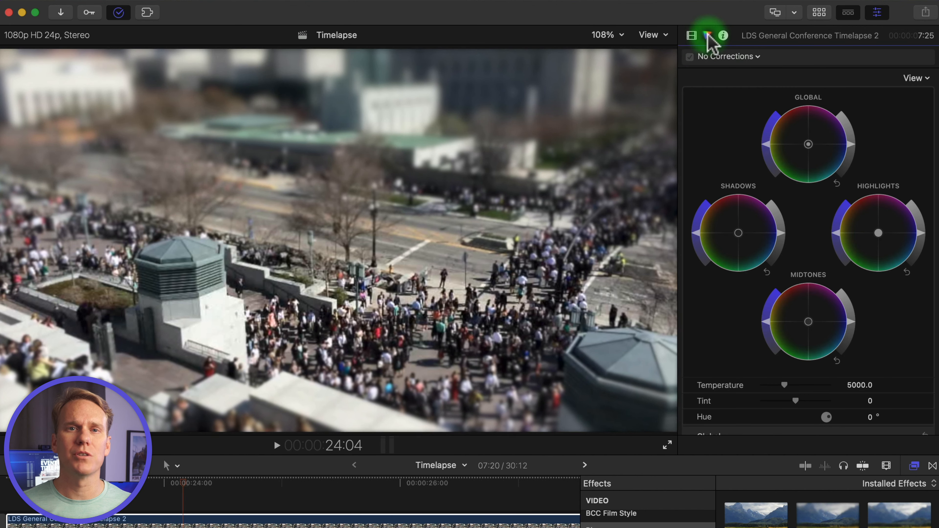